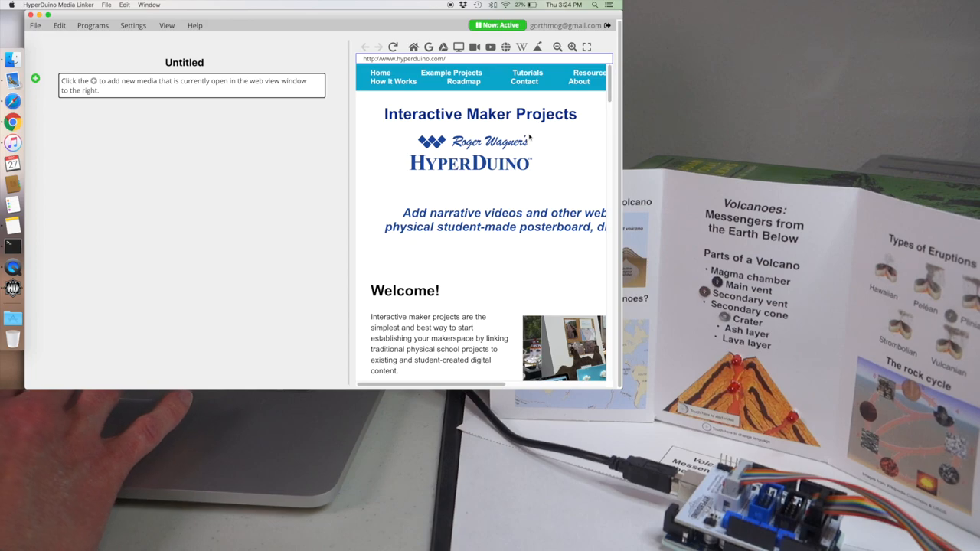
pyautogui.moveTo(236, 122)
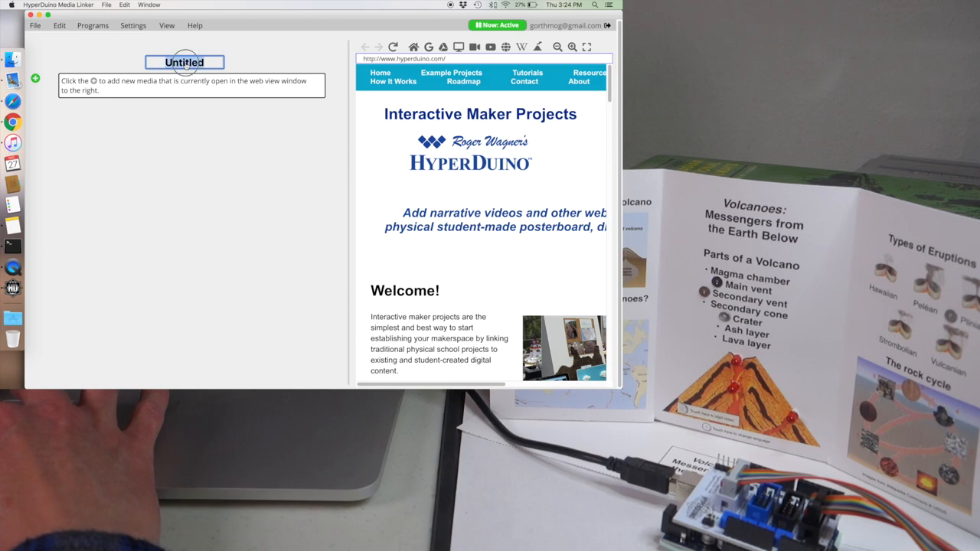
# Enter 'My Project' as the new project title in place of Untitled
pyautogui.write('My Project')
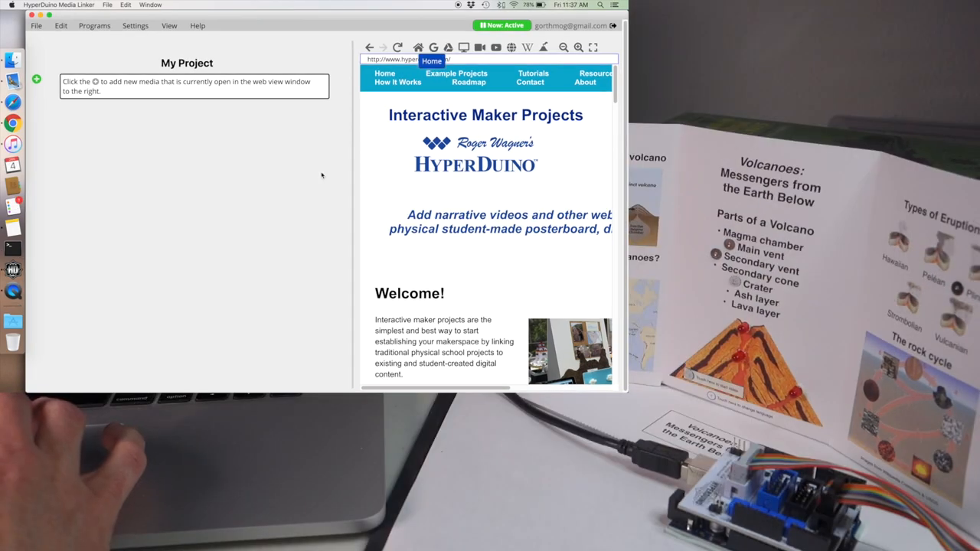
pyautogui.moveTo(433, 130)
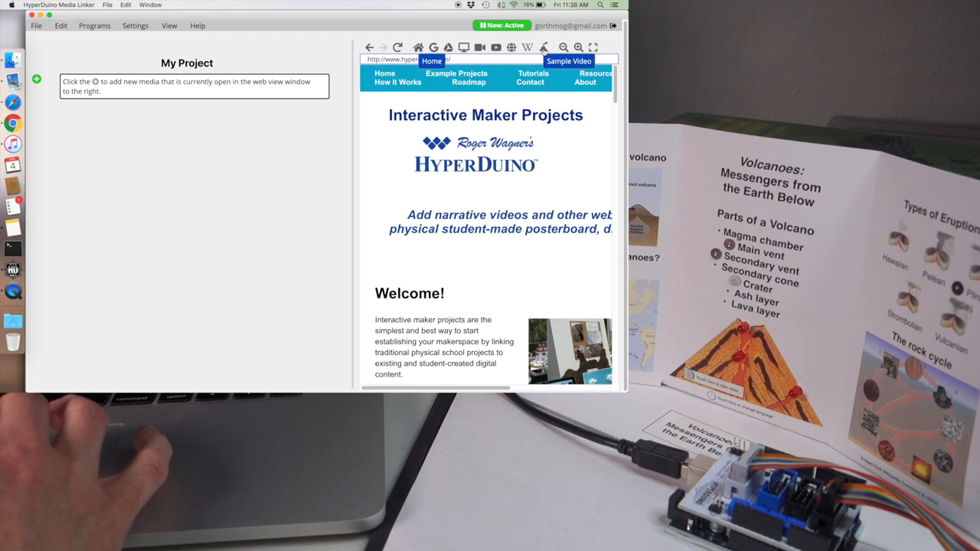
# Load the sample 'Parts of a Volcano.mp4' video and add it as a 0:10–0:12 clip
pyautogui.click(568, 60)
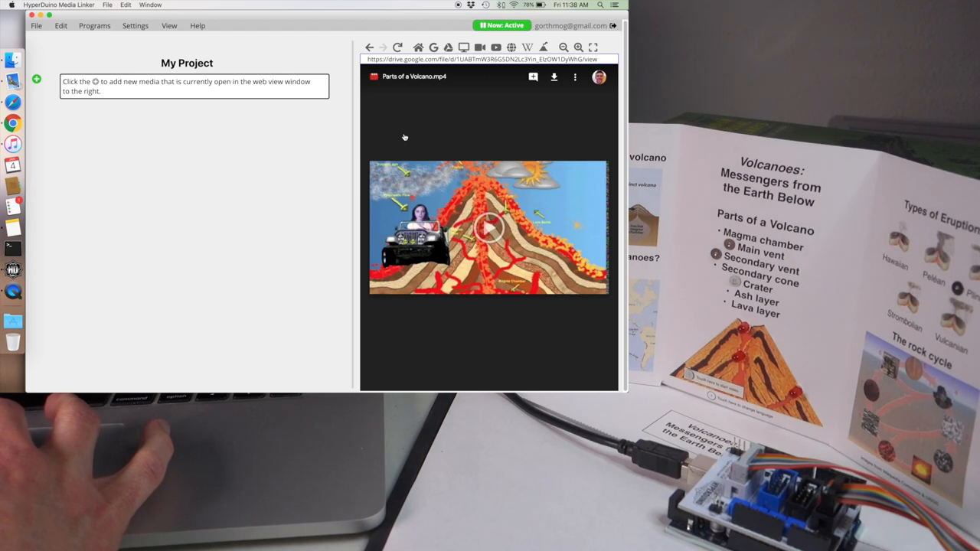
pyautogui.click(36, 79)
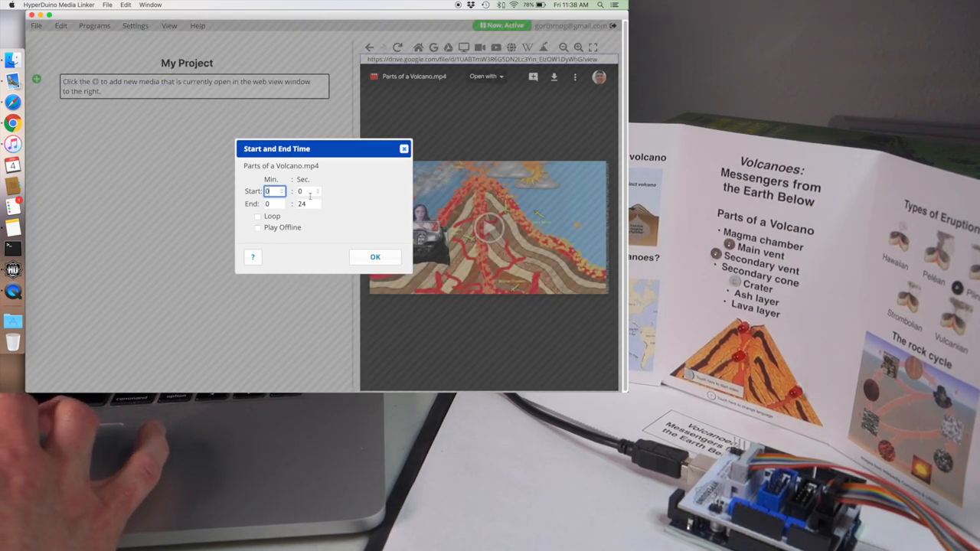
pyautogui.write('10')
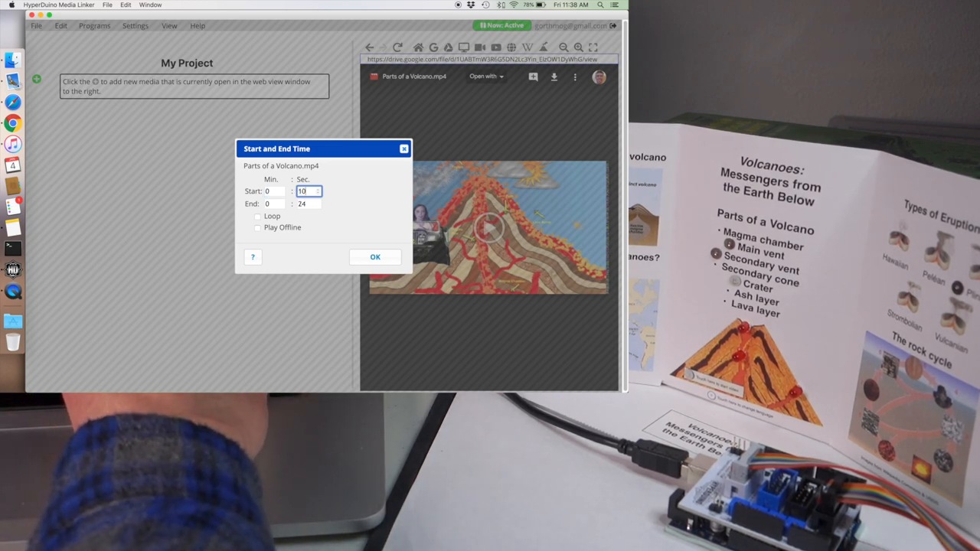
pyautogui.write('12')
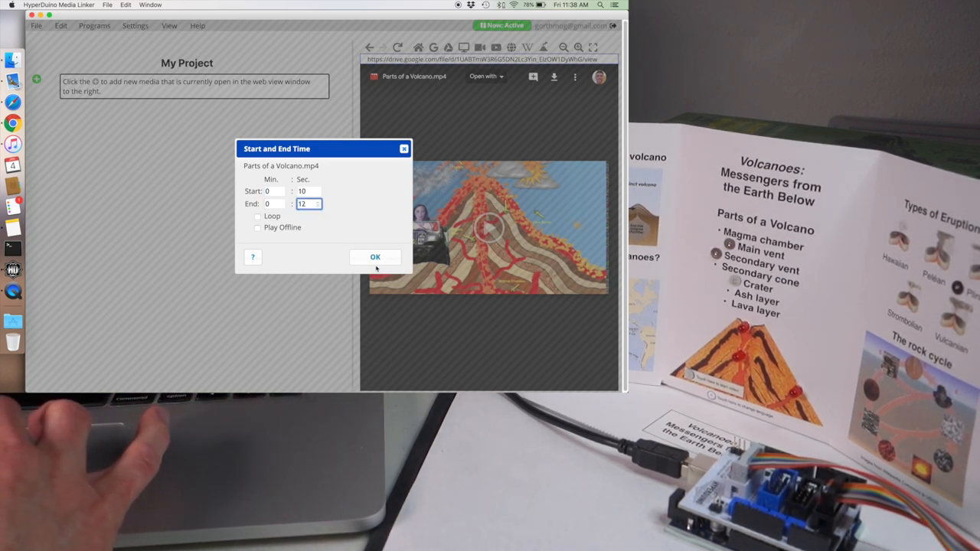
pyautogui.click(375, 256)
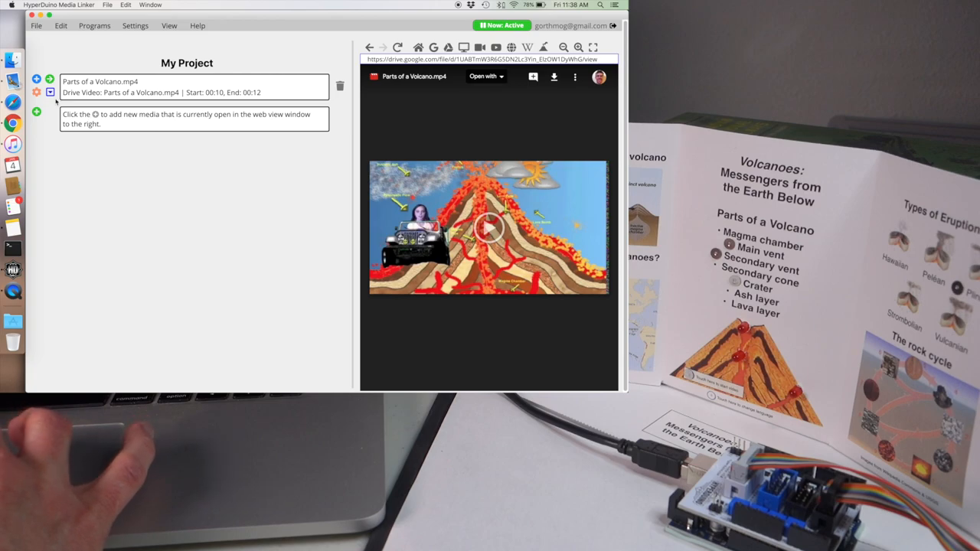
pyautogui.moveTo(50, 92)
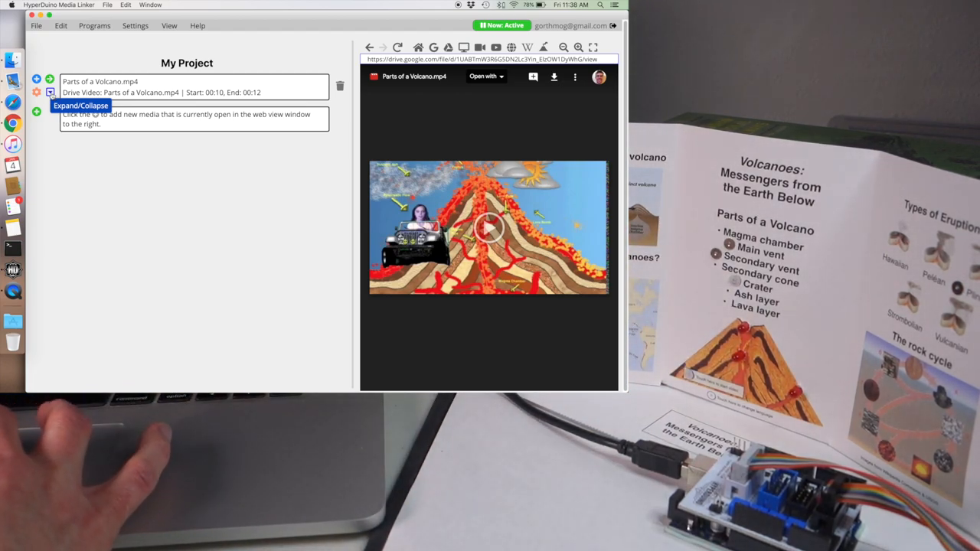
# Set the first volcano clip to respond to a touch on pin T2
pyautogui.click(36, 92)
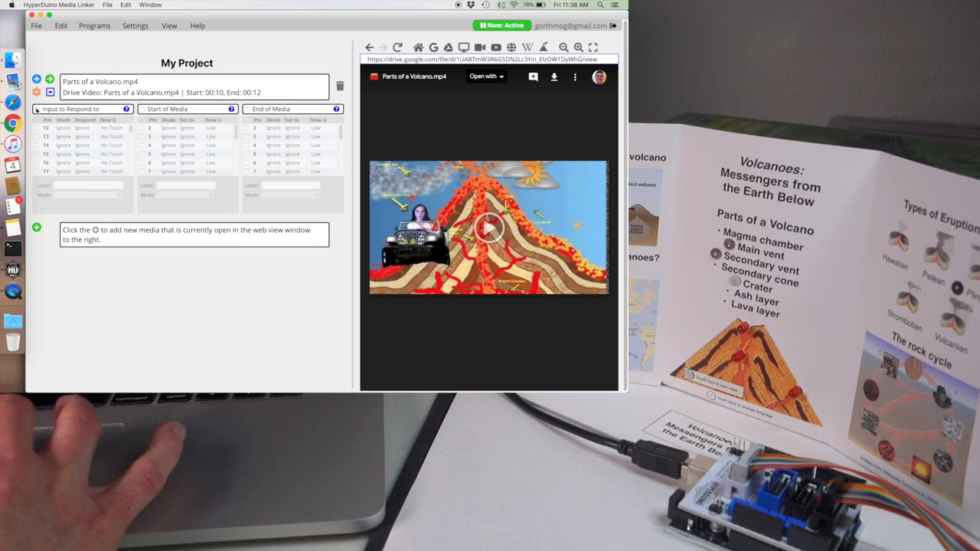
pyautogui.click(37, 128)
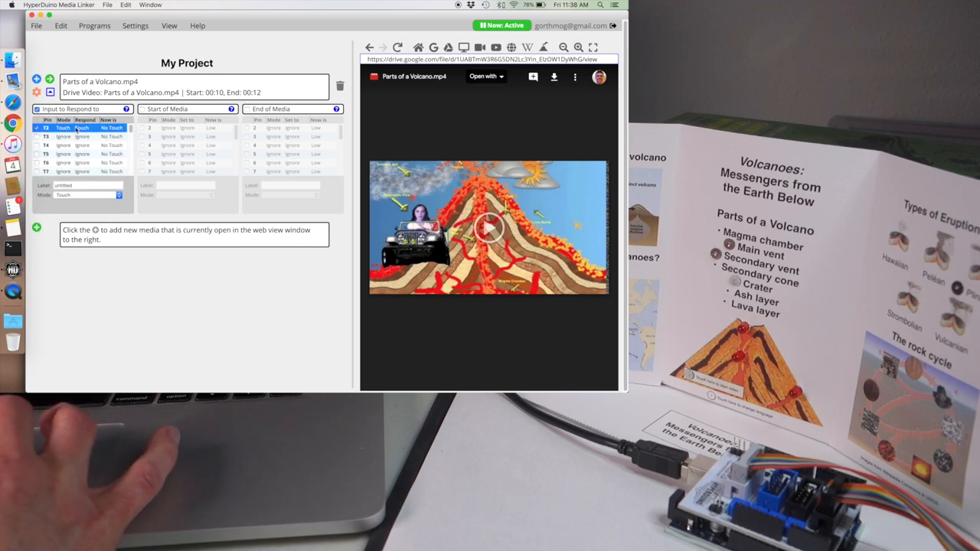
pyautogui.click(141, 109)
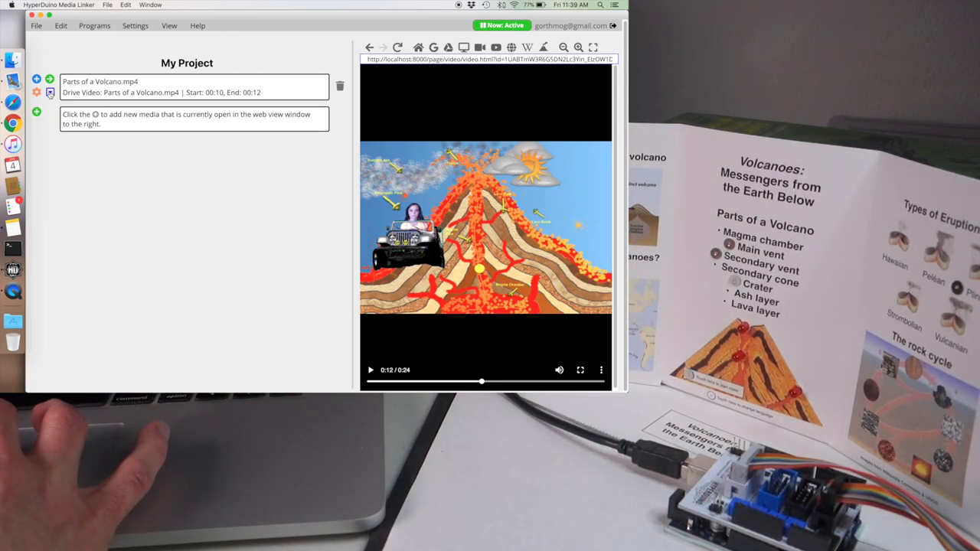
# Add two more volcano clips, the second 0:12–0:14 and the third 0:16.7–0:17.5
pyautogui.click(36, 92)
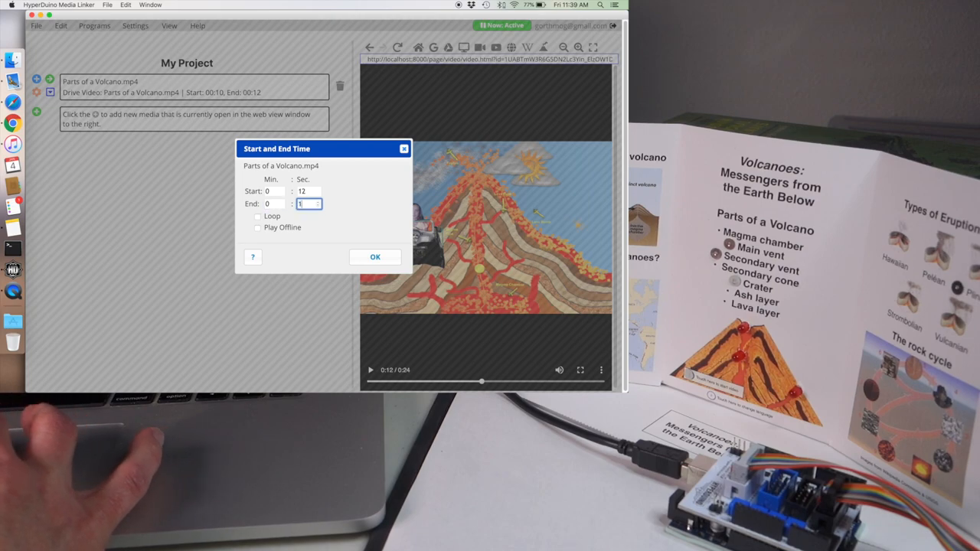
pyautogui.click(375, 256)
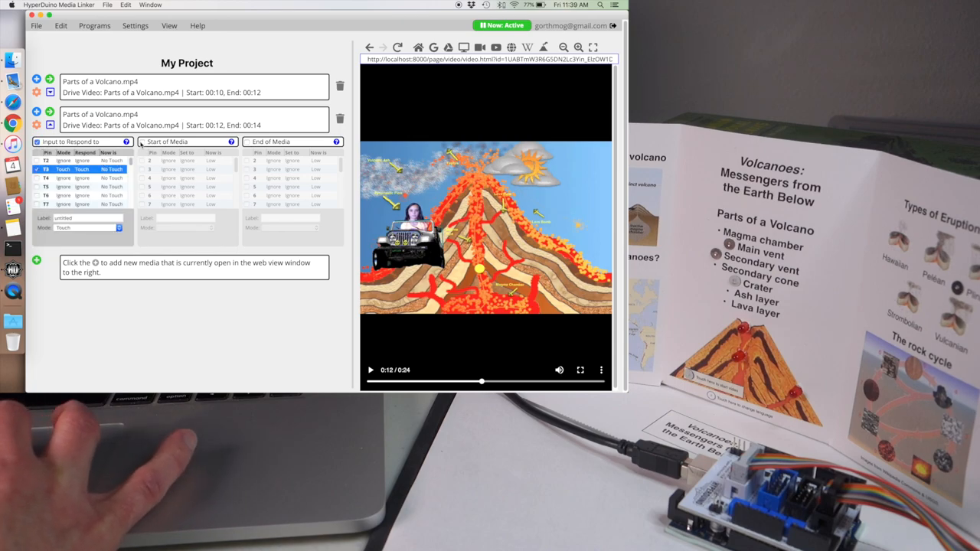
pyautogui.click(150, 168)
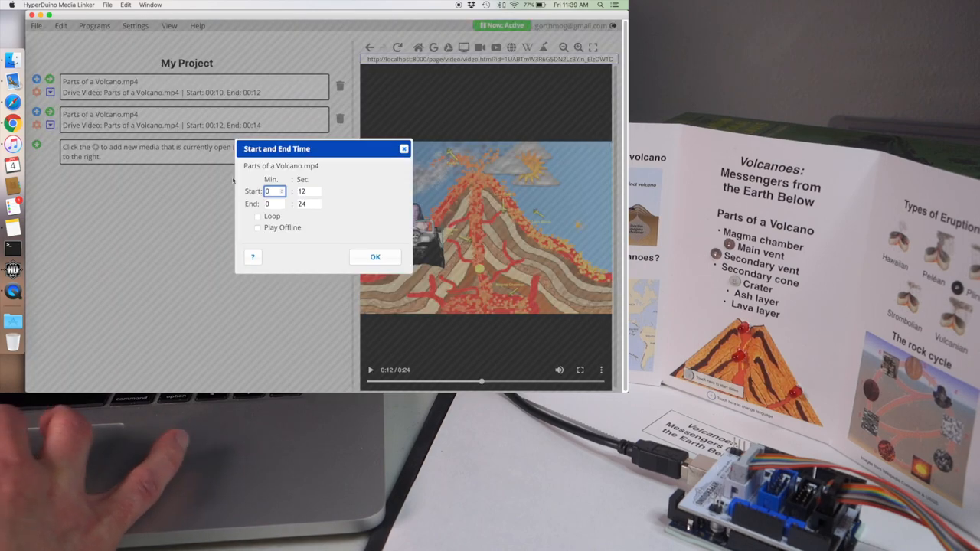
pyautogui.click(306, 191)
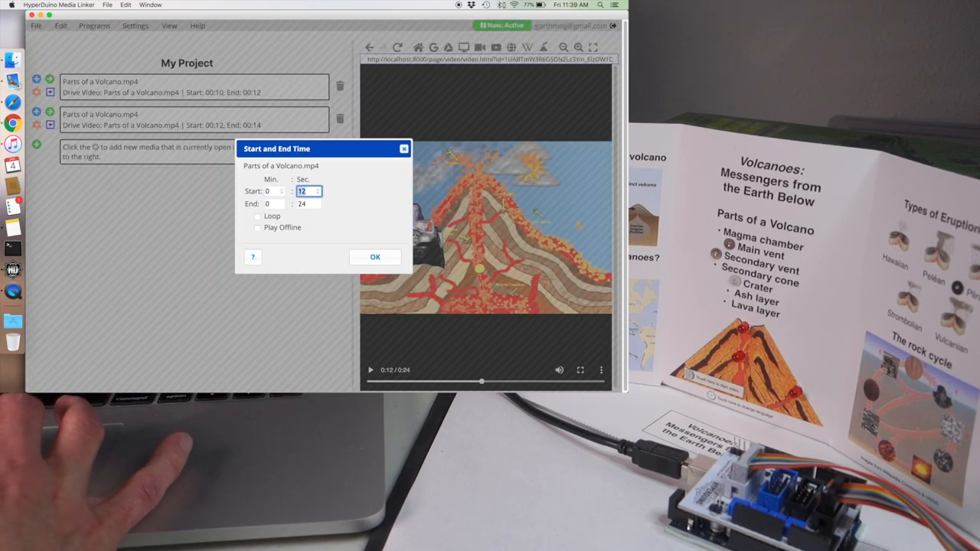
pyautogui.write('16.7')
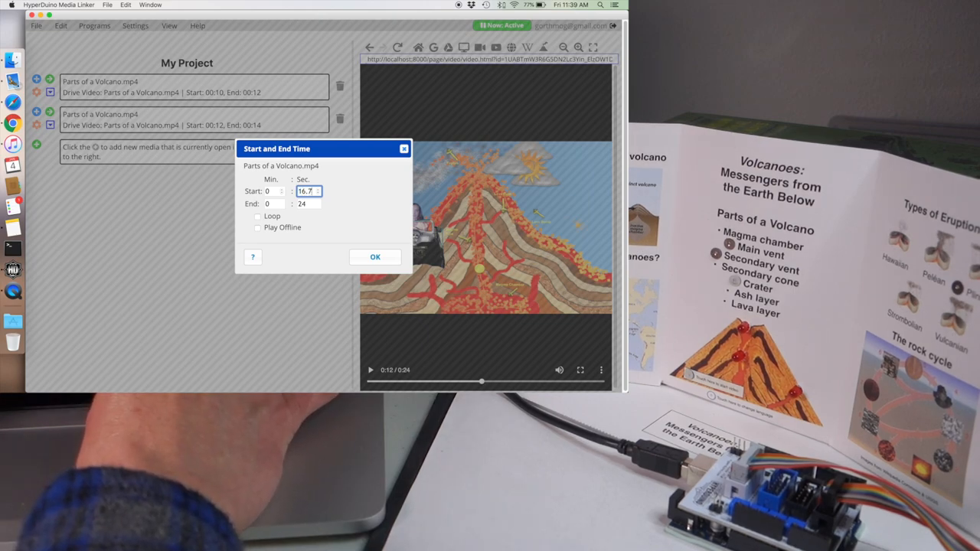
pyautogui.write('17.5')
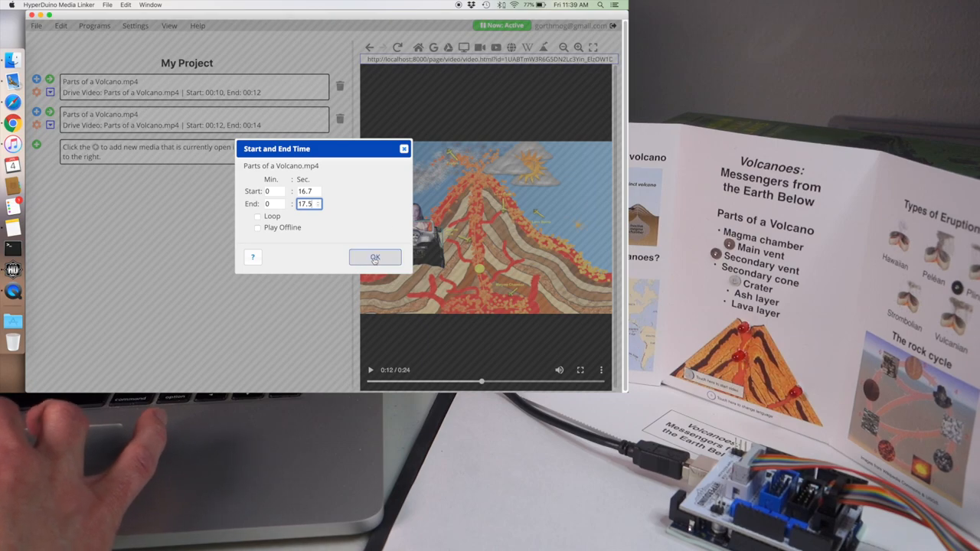
pyautogui.click(375, 256)
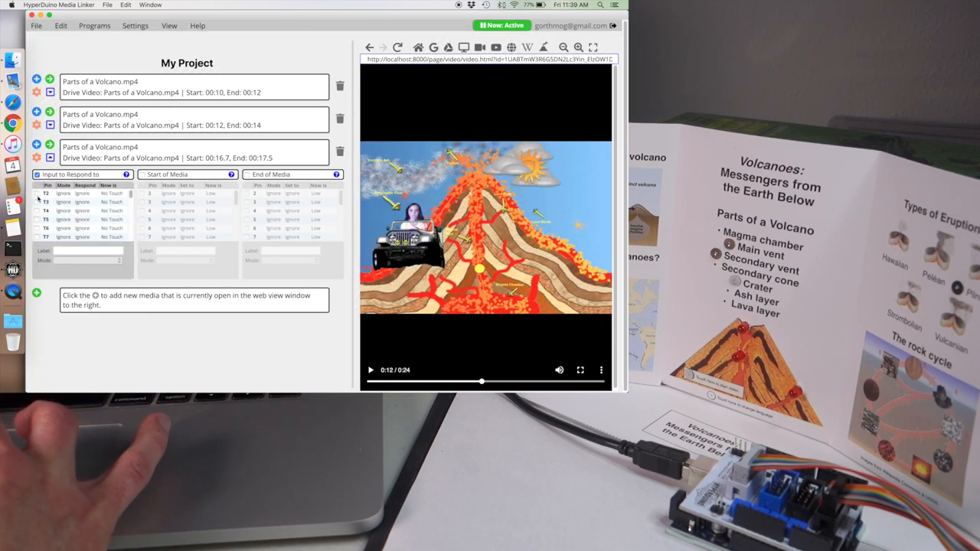
# Trigger the third clip on touch T4, setting pin 4 high at start and low at end
pyautogui.click(47, 210)
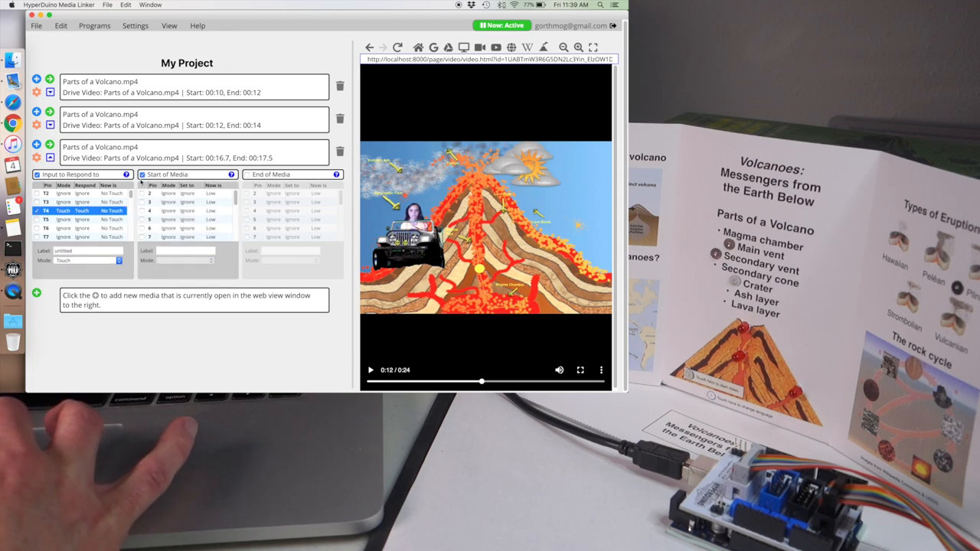
pyautogui.click(168, 211)
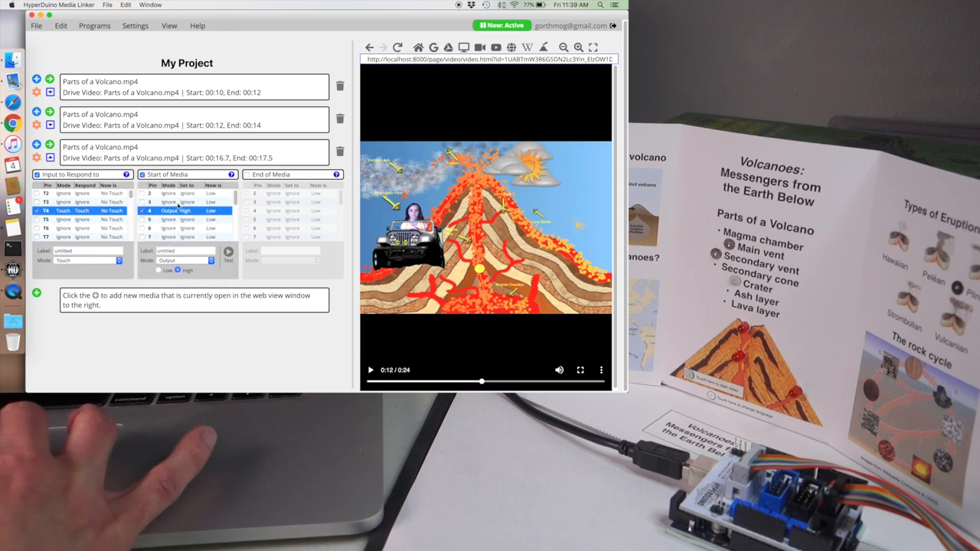
pyautogui.click(244, 173)
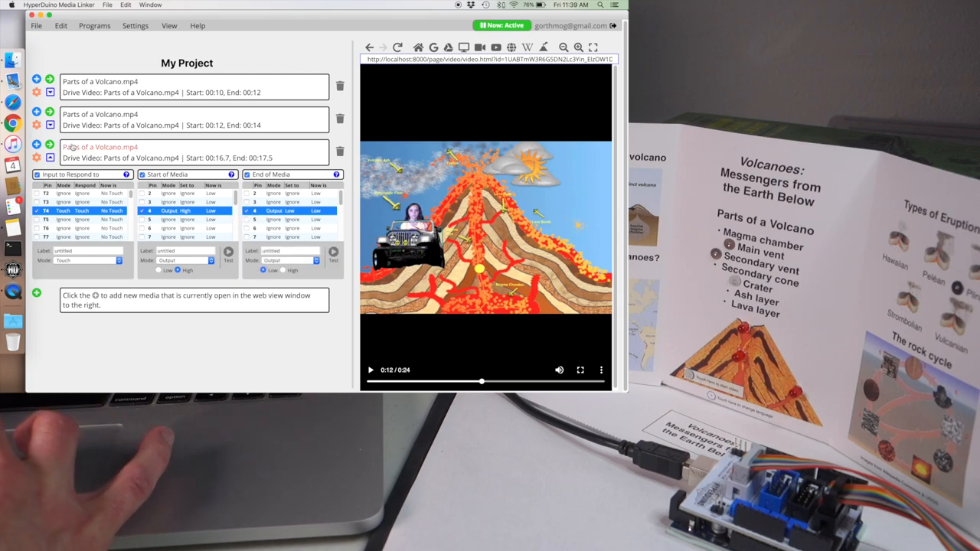
pyautogui.click(49, 157)
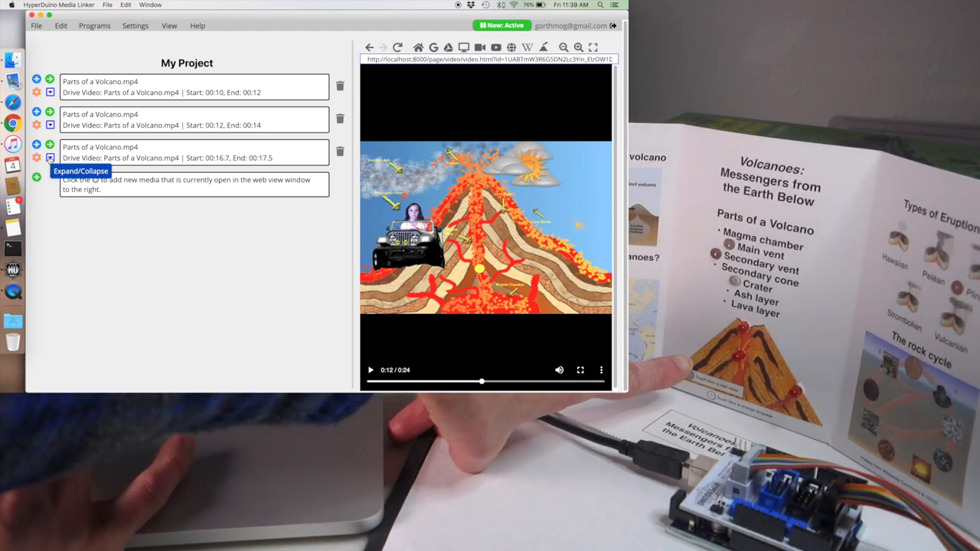
# Add a fourth volcano clip spanning the whole video, 0:00 to 0:24, without assigning an input
pyautogui.click(36, 157)
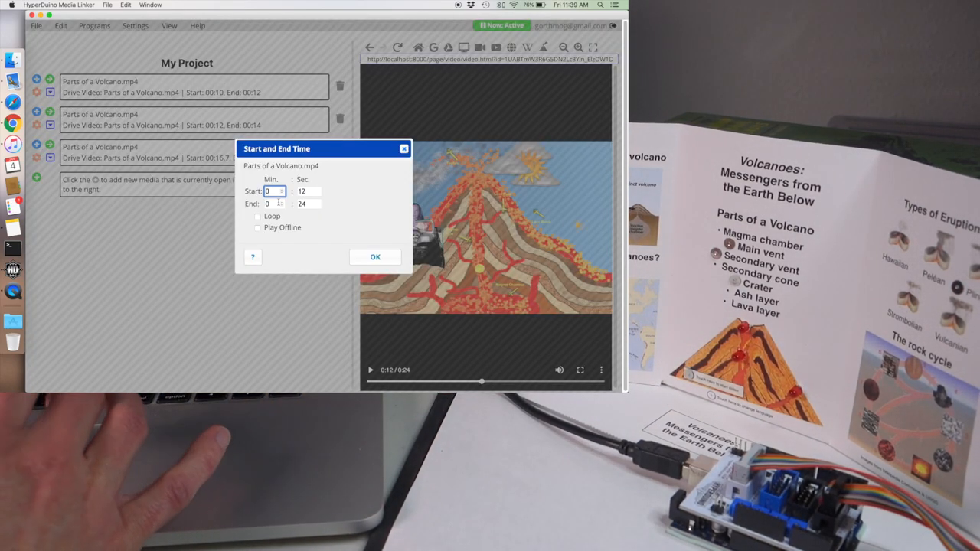
pyautogui.click(307, 191)
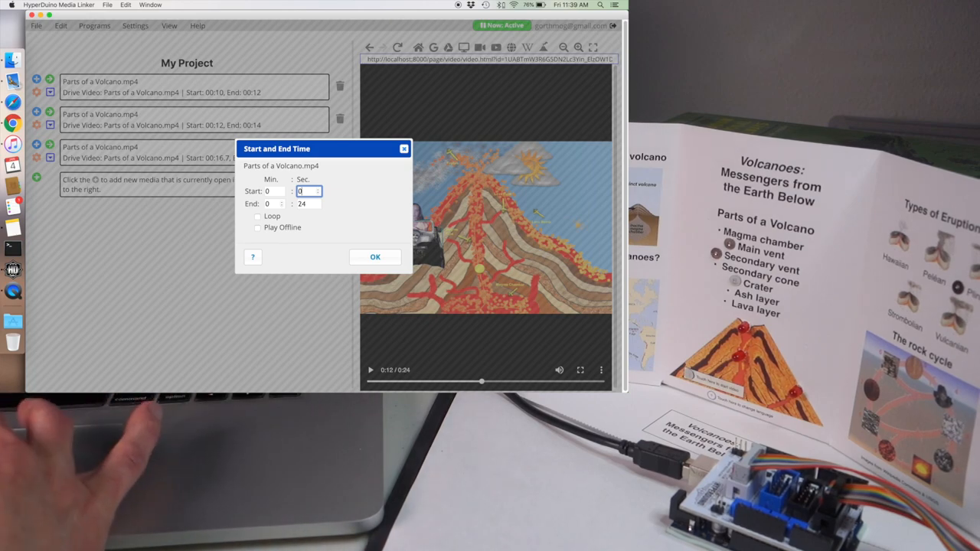
pyautogui.click(375, 256)
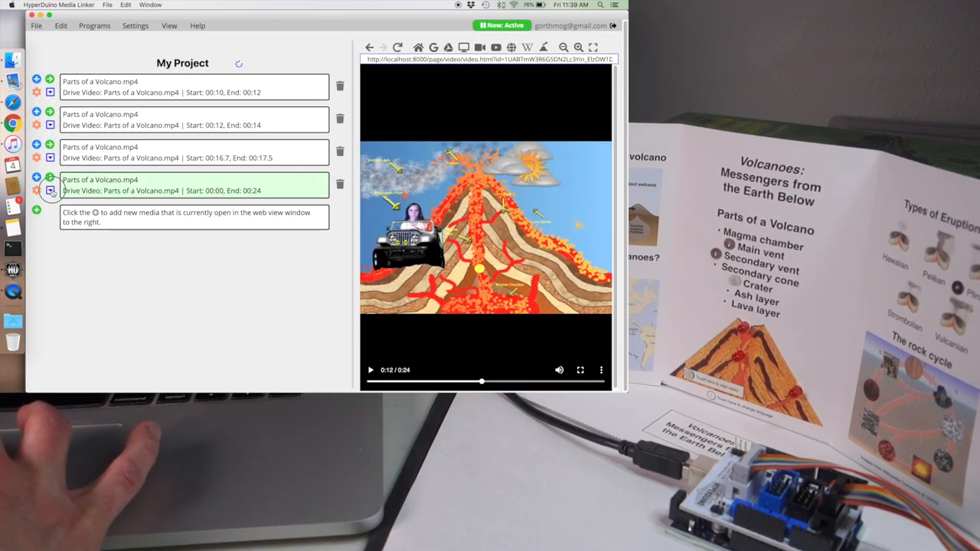
pyautogui.click(36, 191)
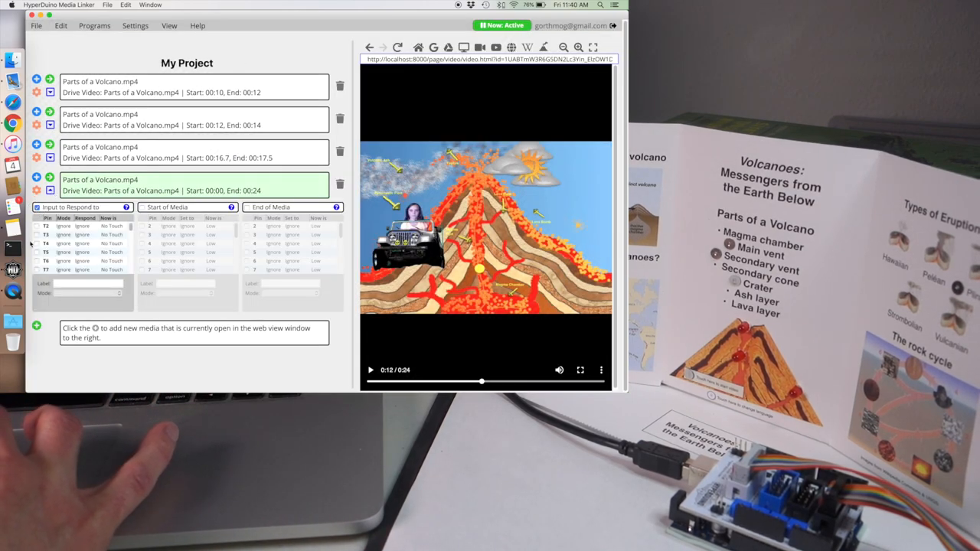
pyautogui.click(63, 252)
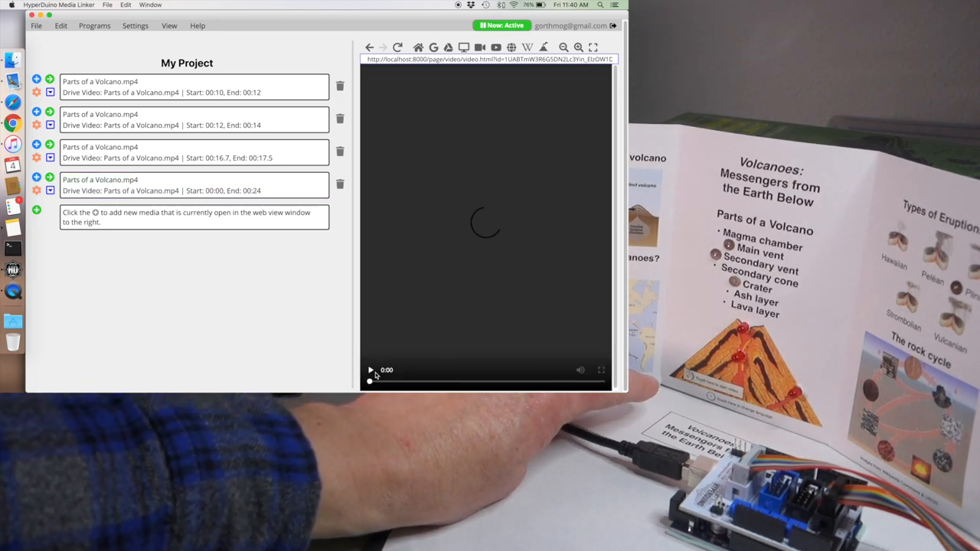
# Play the full-length fourth volcano clip in the web view
pyautogui.click(194, 185)
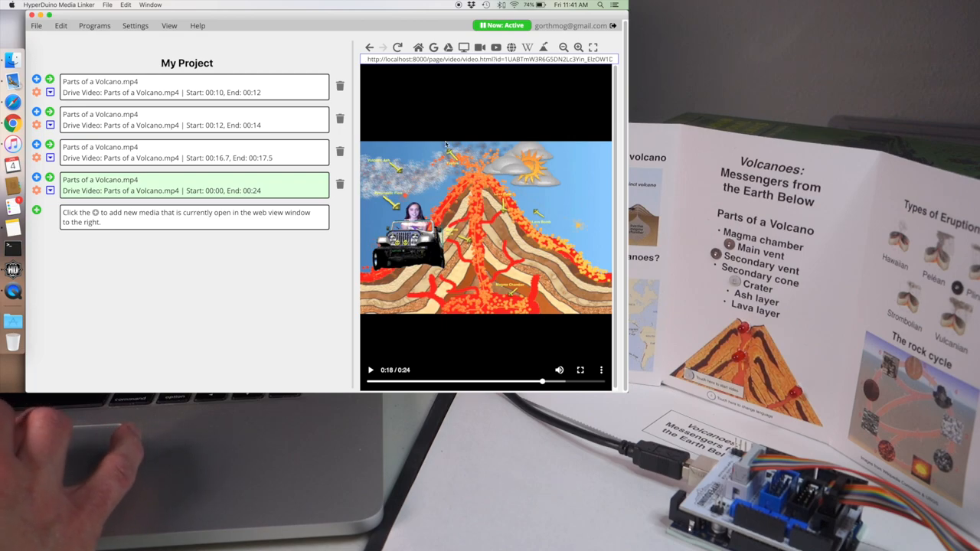
pyautogui.moveTo(430, 54)
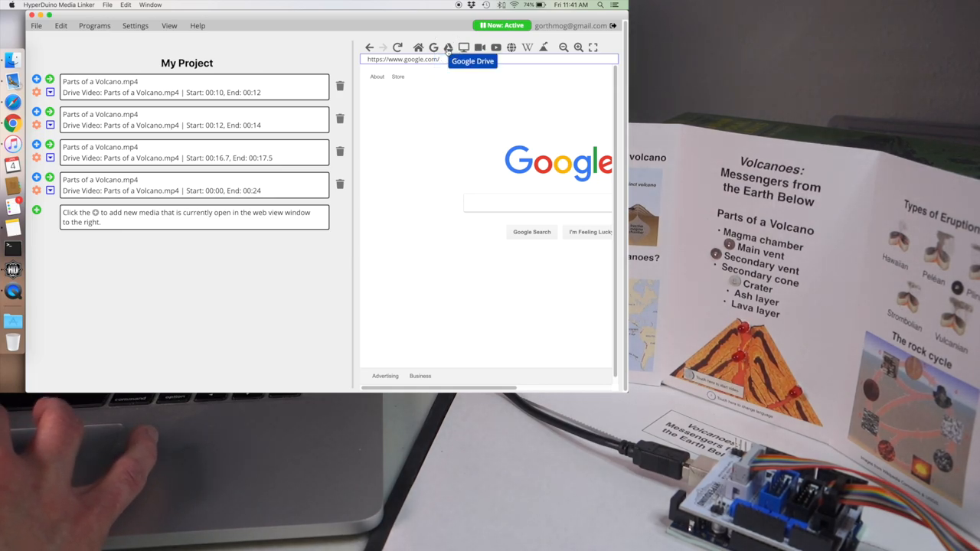
# Visit YouTube, then Google Earth, then Wikipedia in the built-in web view
pyautogui.click(472, 60)
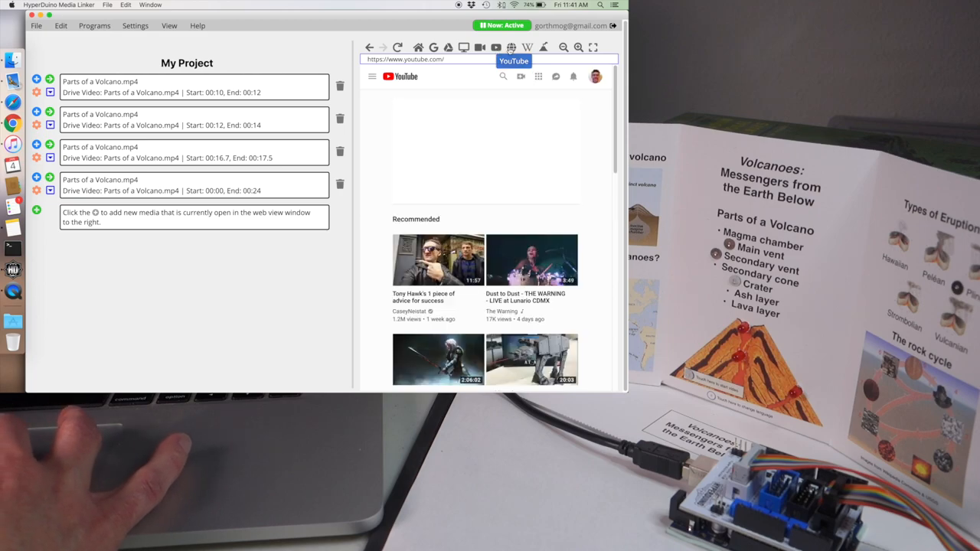
pyautogui.click(510, 48)
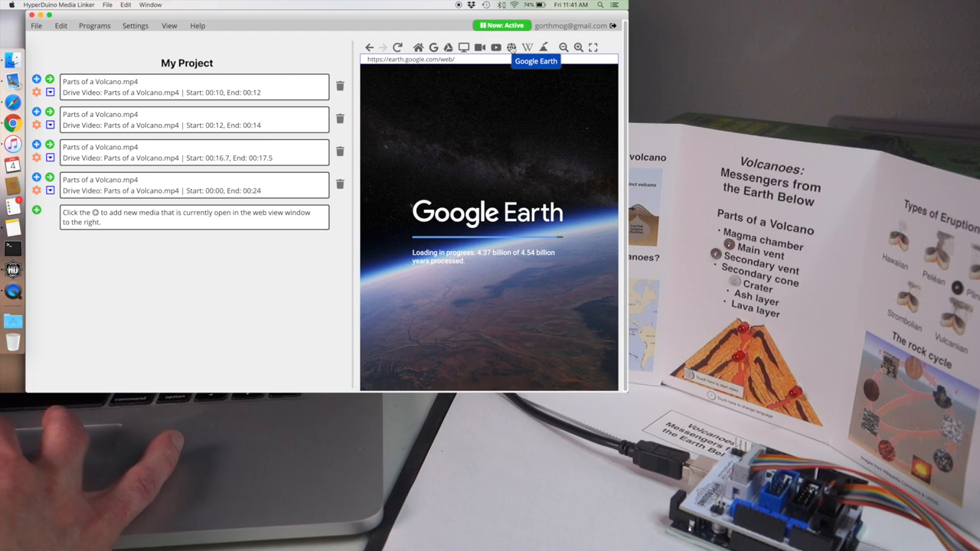
pyautogui.click(527, 48)
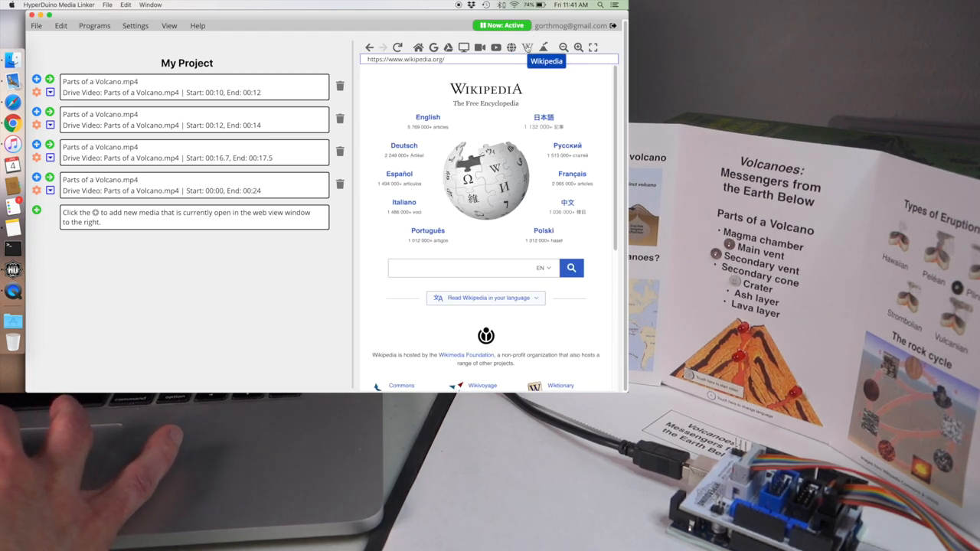